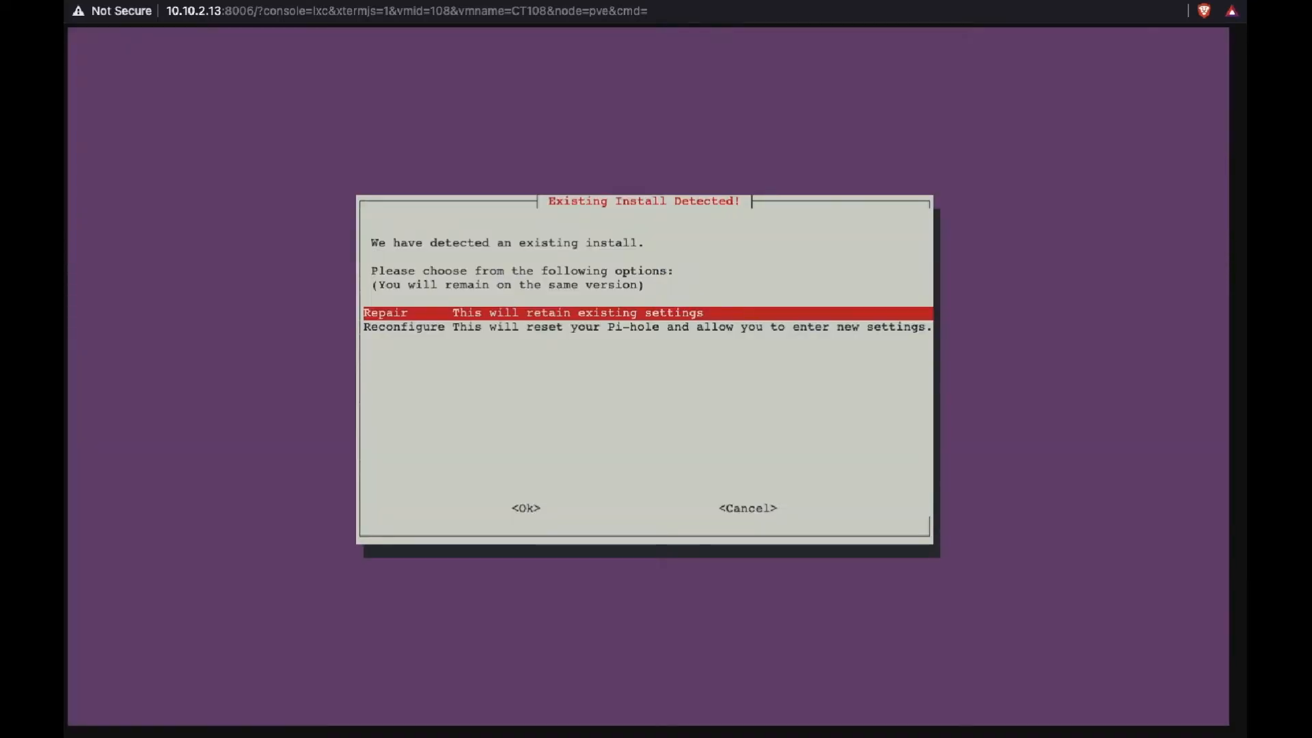
- Choose Reconfigure in the Existing Install Detected dialog and confirm it
key(Down)
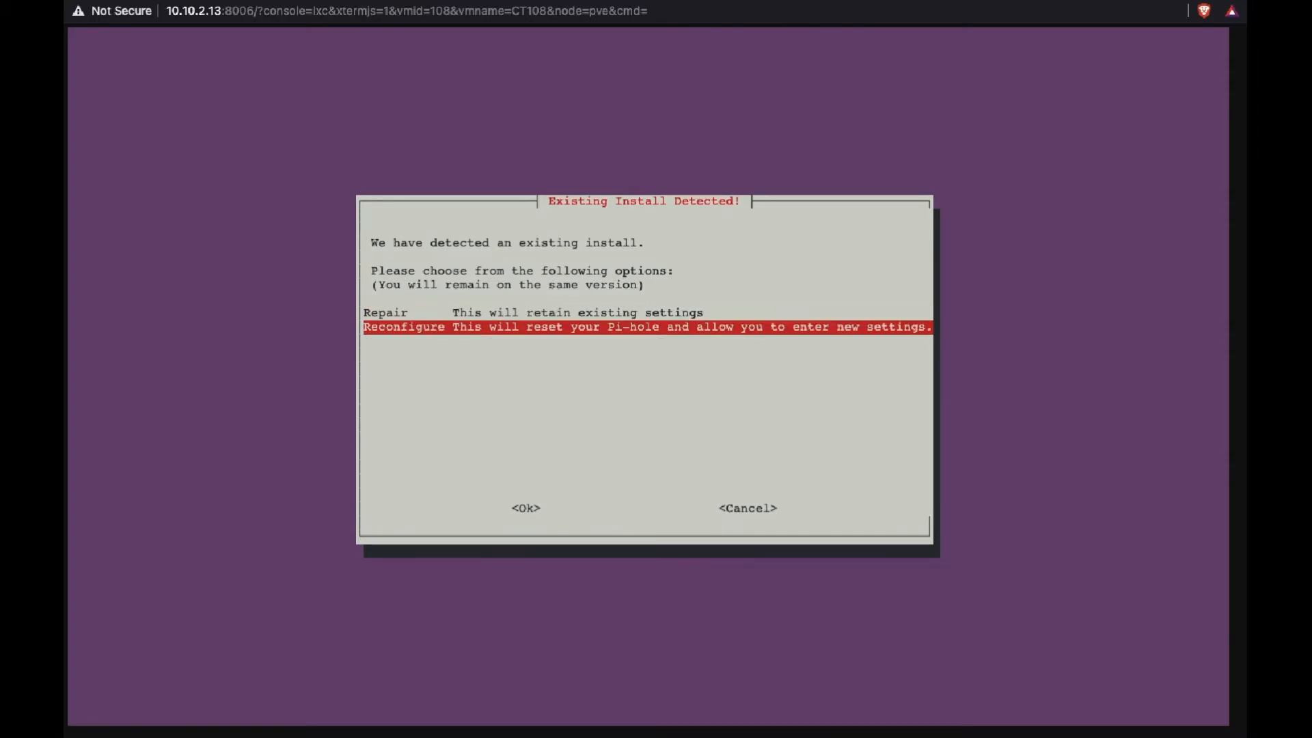
click(525, 508)
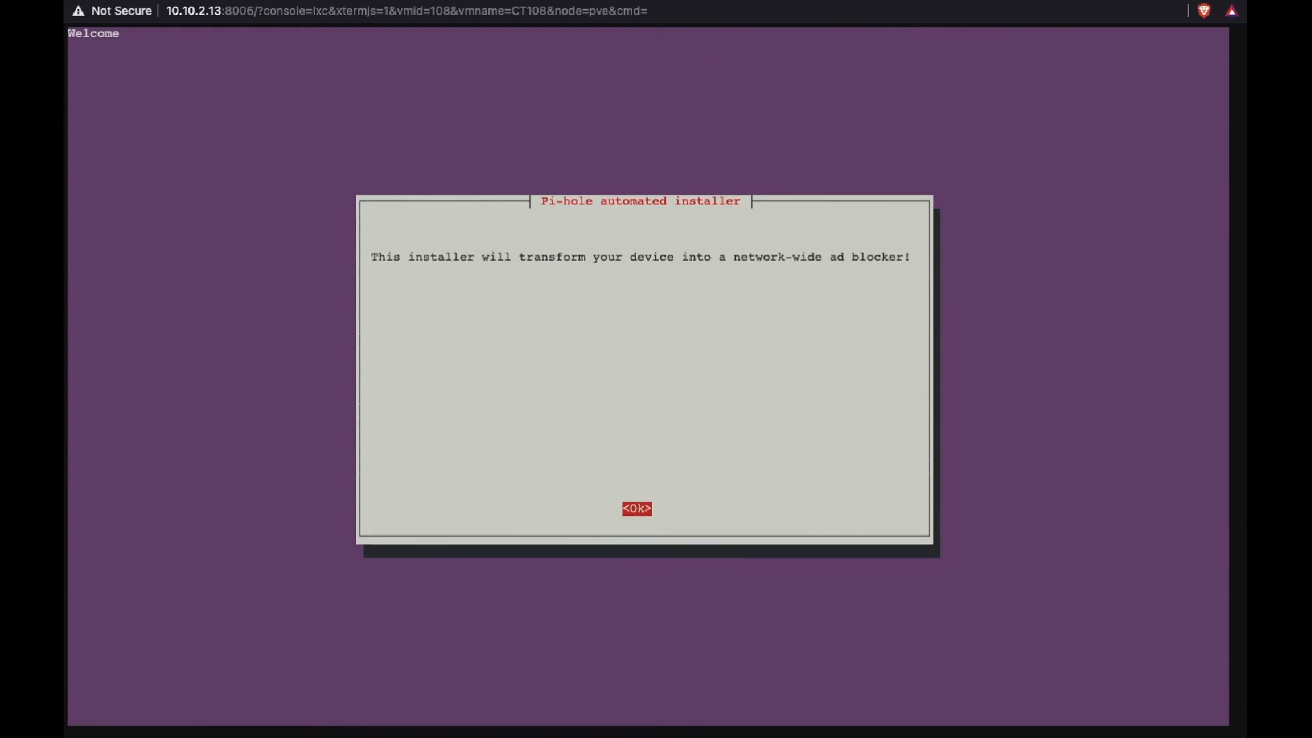
- Acknowledge the welcome, Free and open source, and Static IP Needed notices
click(636, 508)
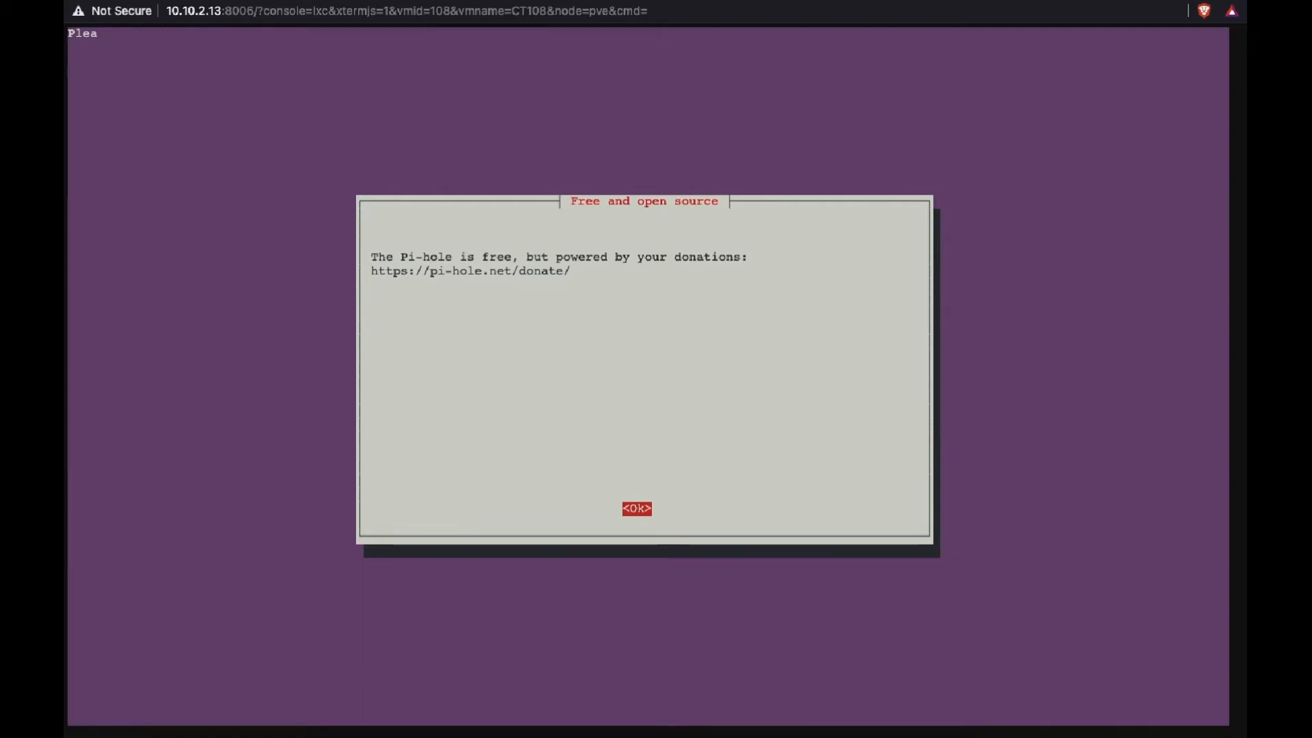
click(637, 508)
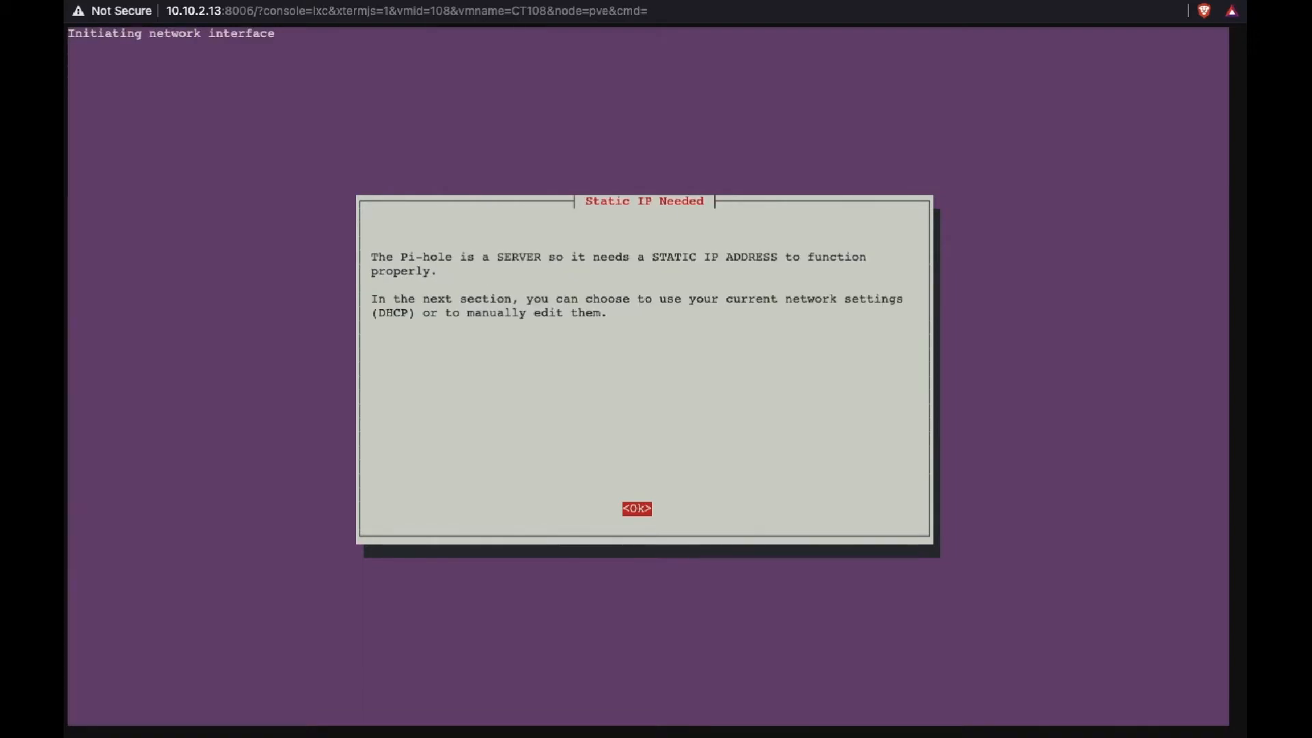
click(636, 508)
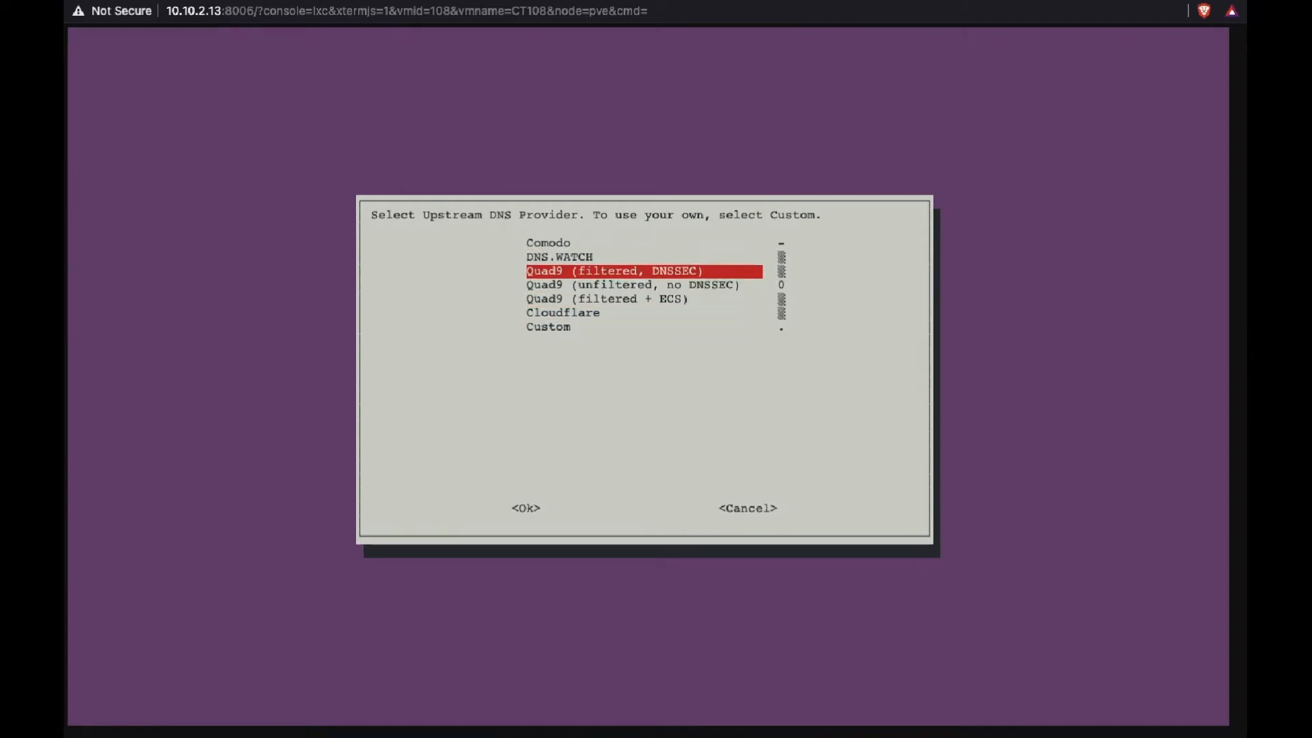
- Accept Quad9 (filtered, DNSSEC) upstream DNS, the StevenBlack blocklist and static IP 10.10.2.54
click(525, 508)
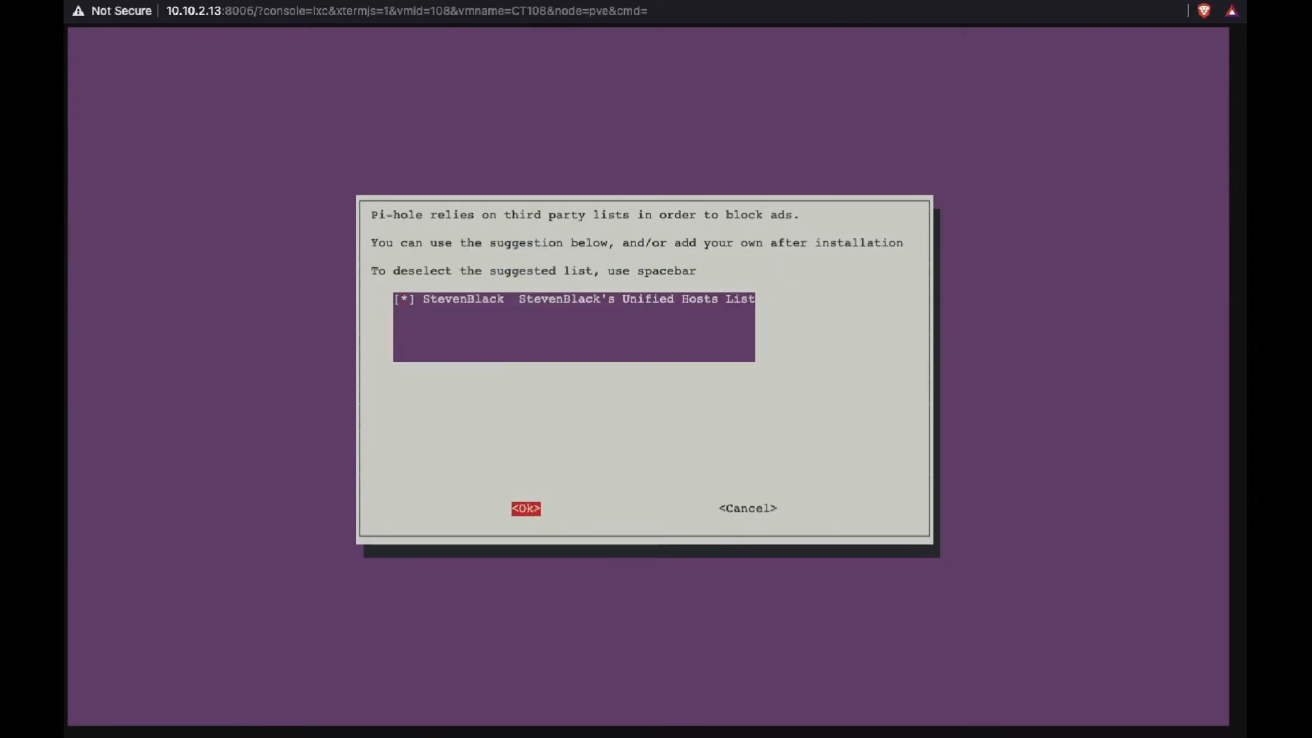
click(525, 508)
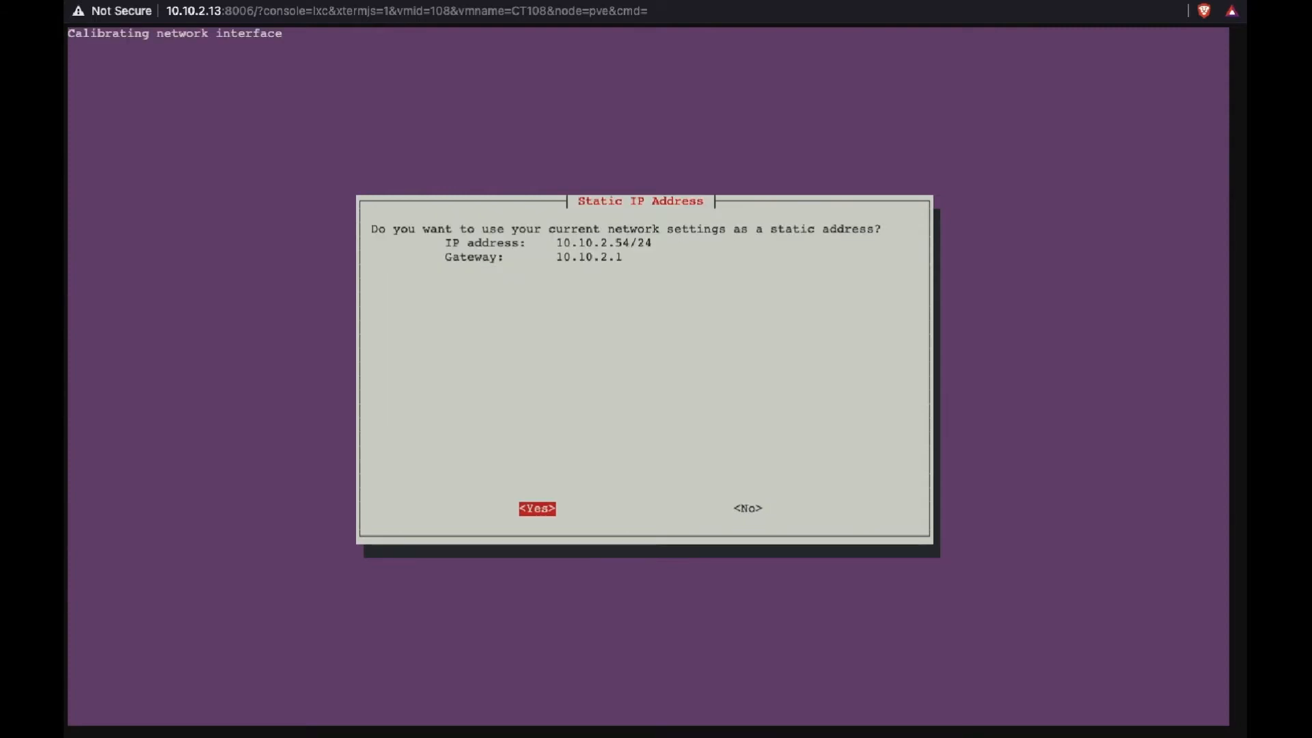
click(536, 507)
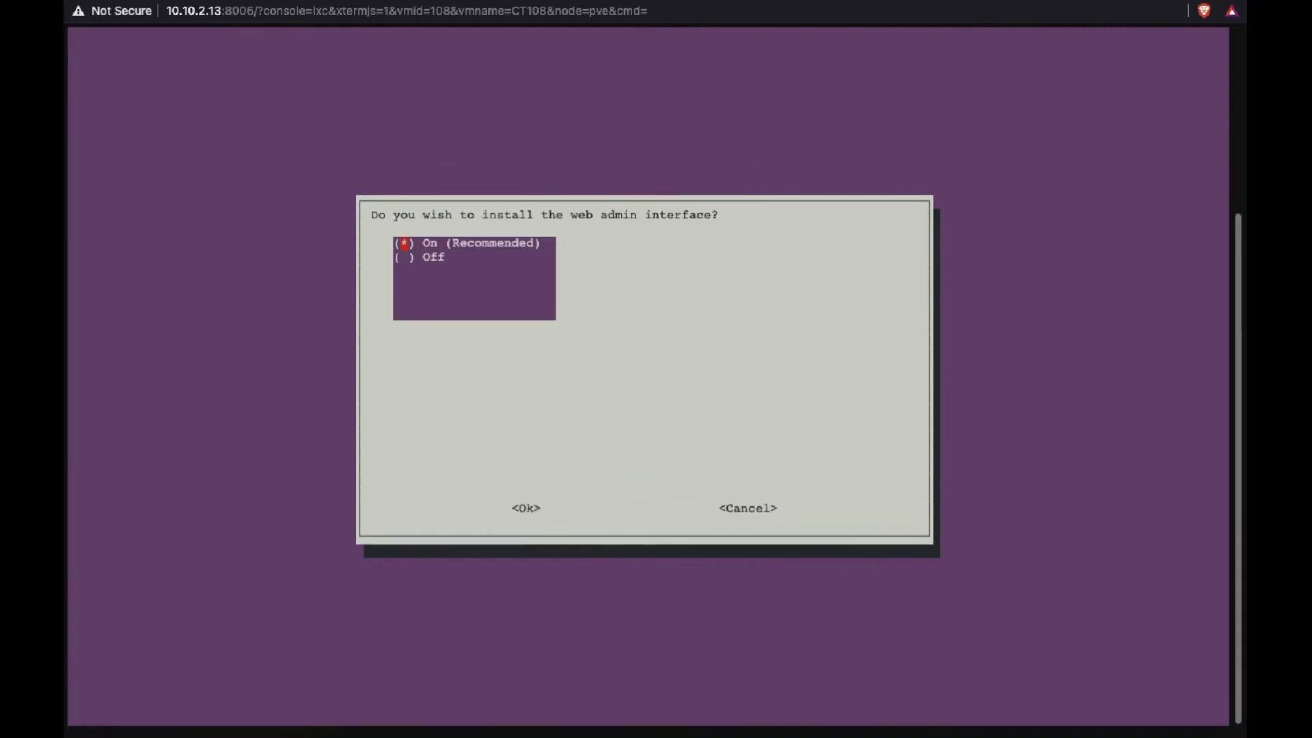
- Keep the web admin interface, web server with PHP, query logging and privacy mode 0 (show everything)
click(526, 508)
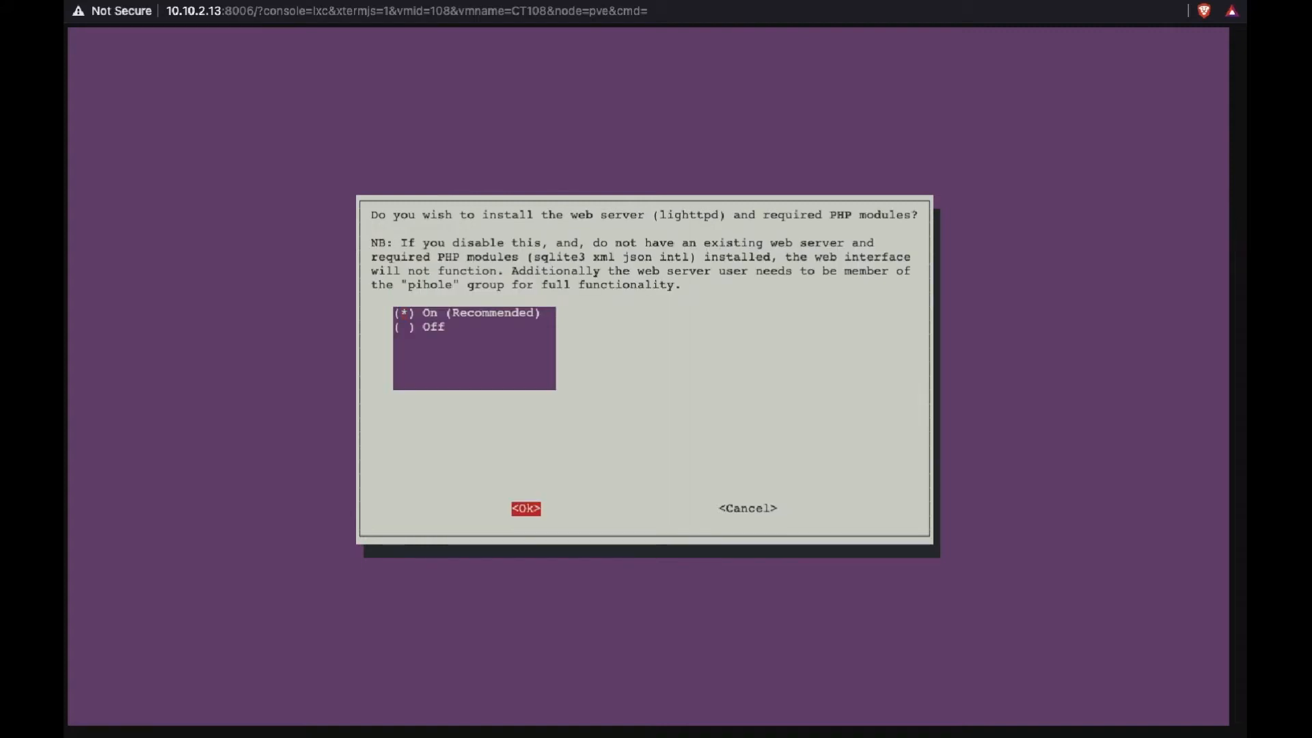
click(525, 508)
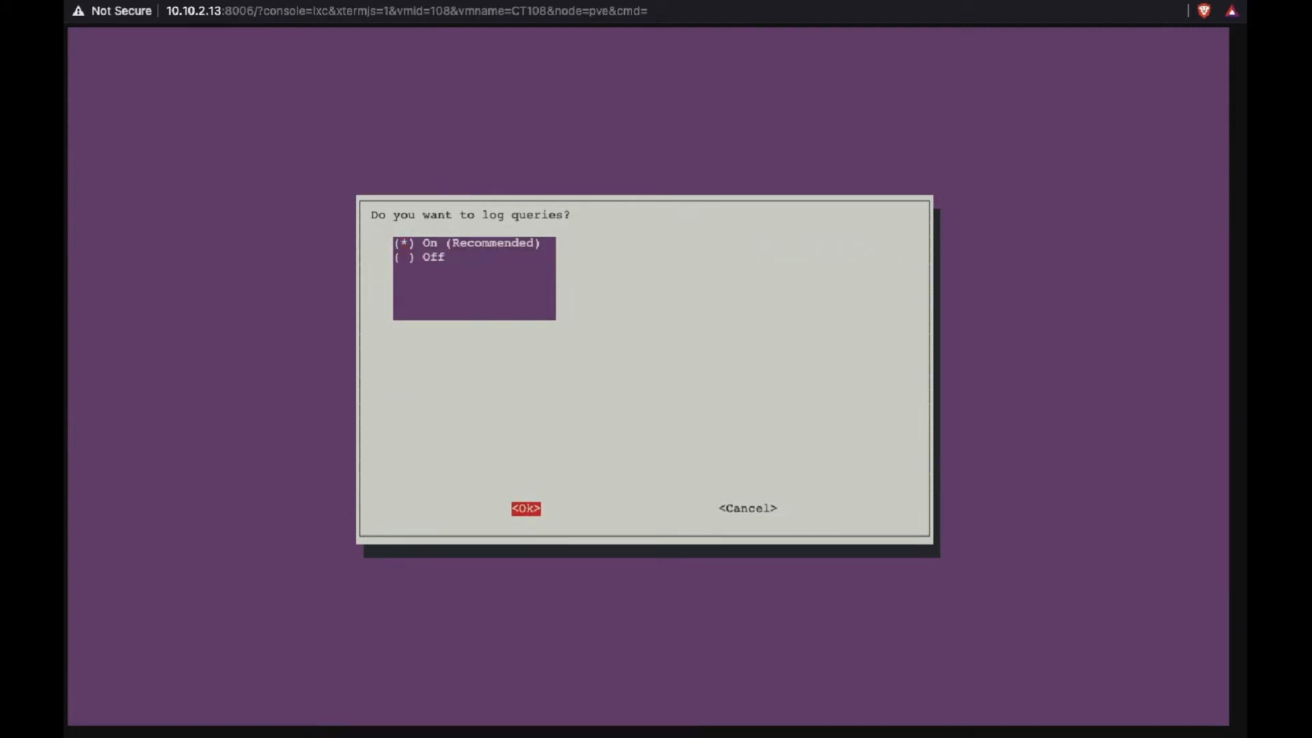
click(525, 508)
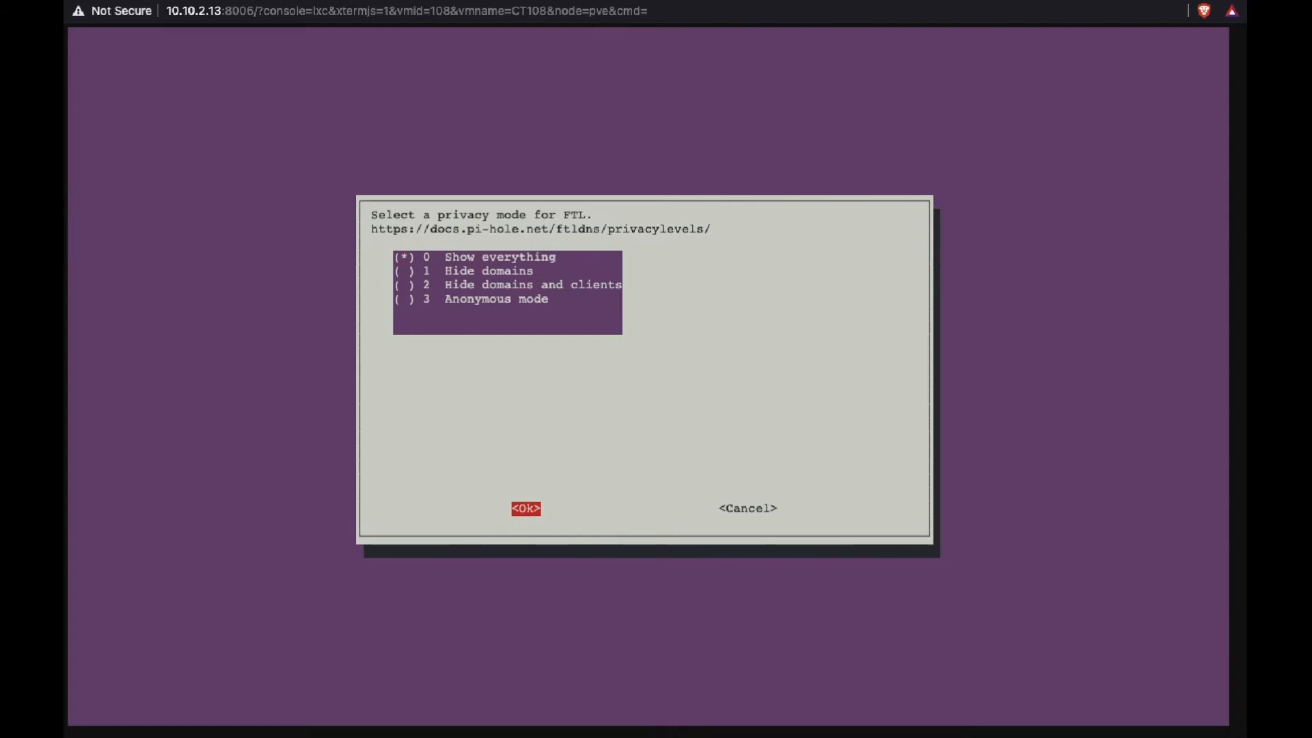
click(525, 508)
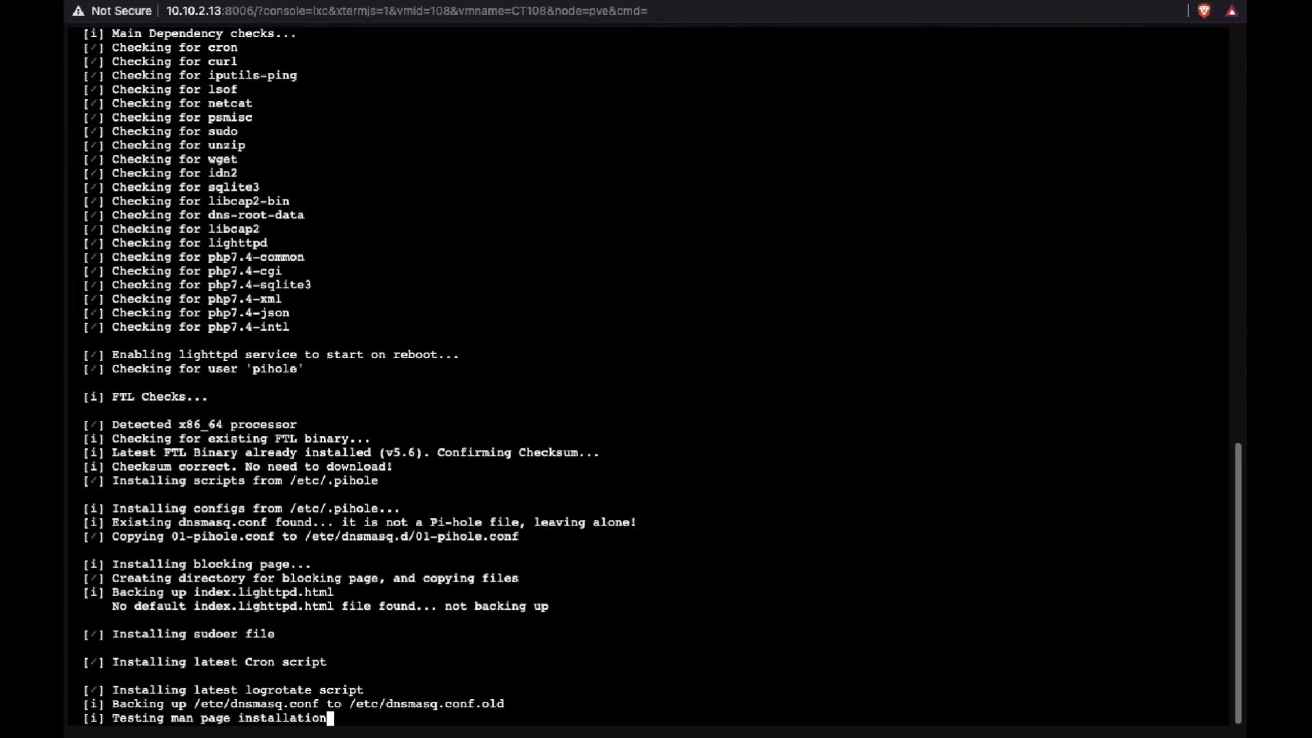
- Let the install run and dismiss the Installation Complete summary for 10.10.2.54
scroll(down, 3)
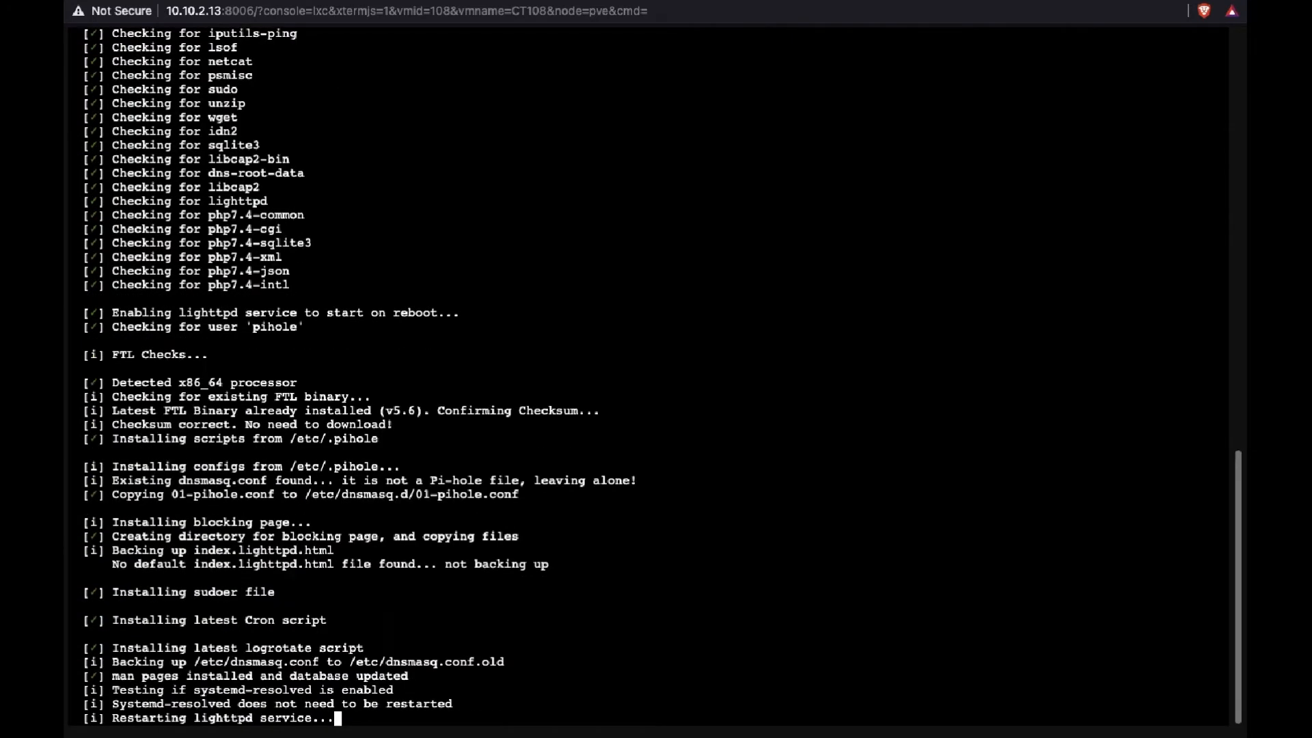
scroll(down, 3)
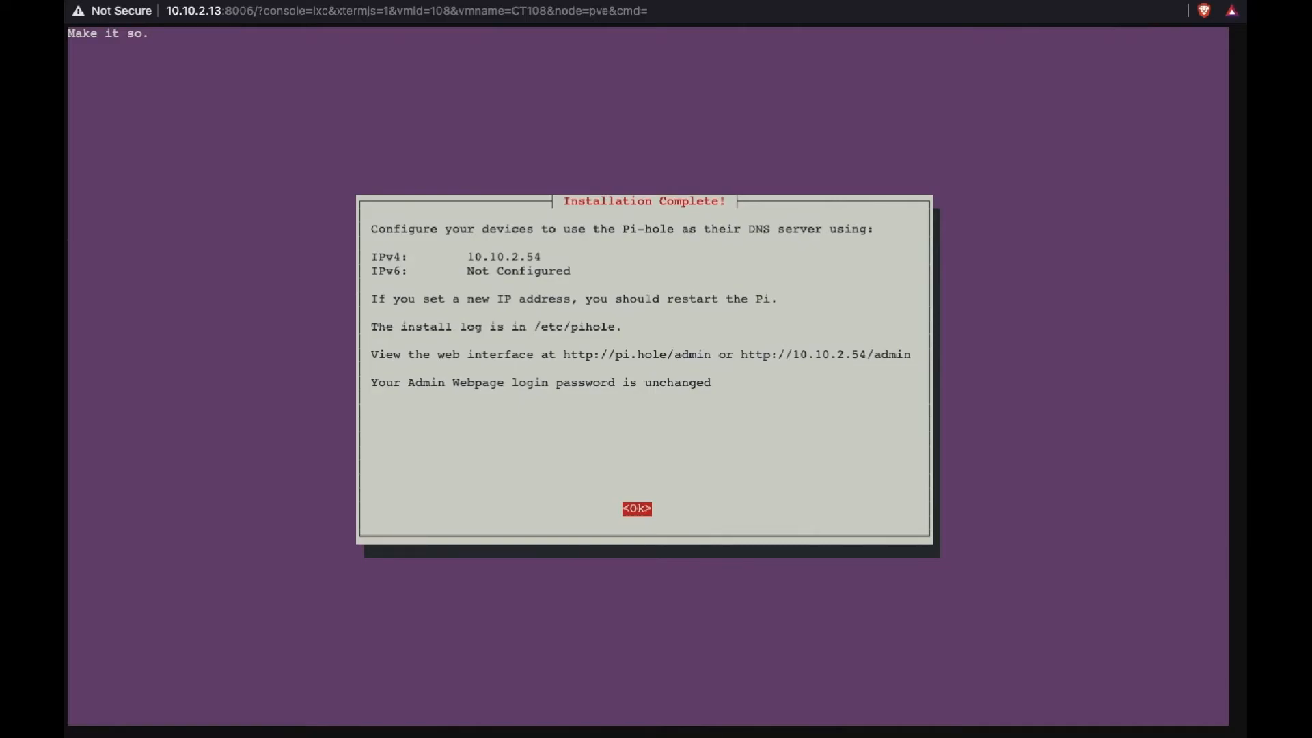
click(636, 508)
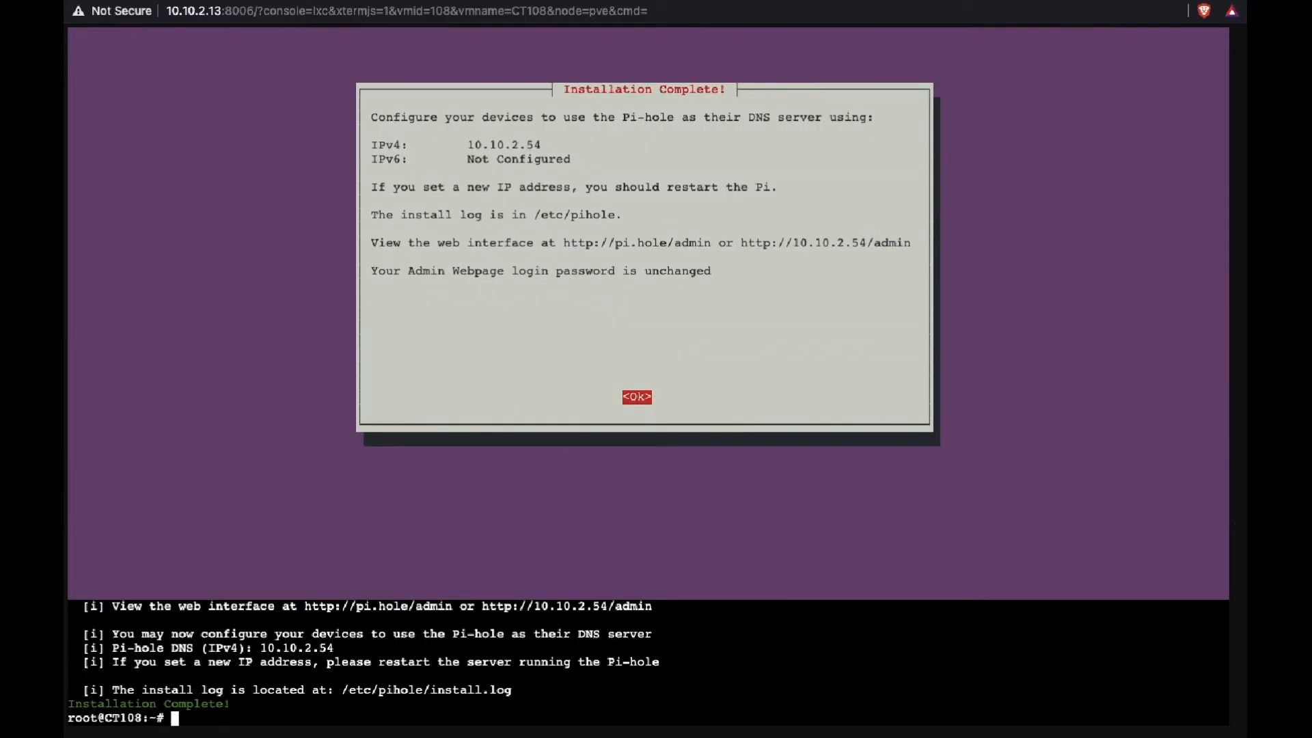